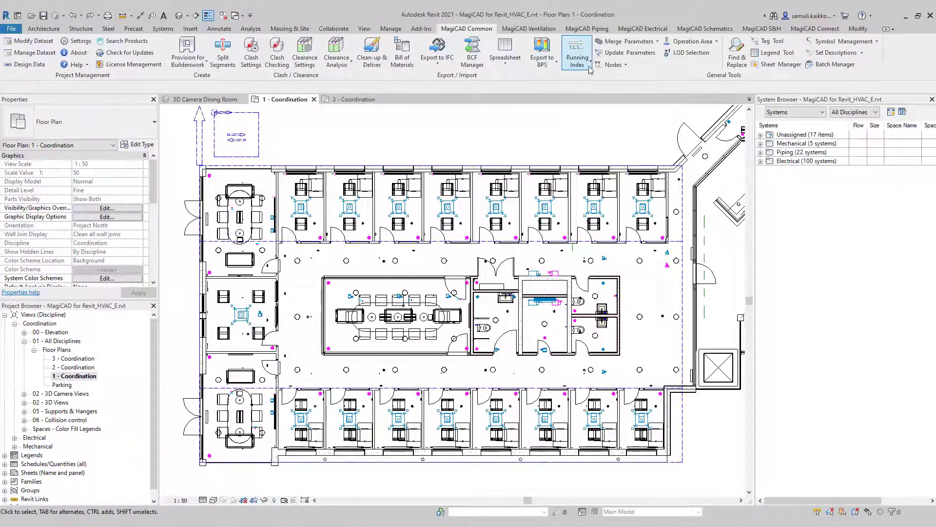
# Install running index tags with the E-L Electrical luminaires format for the PRE predefined area group.
pyautogui.click(576, 51)
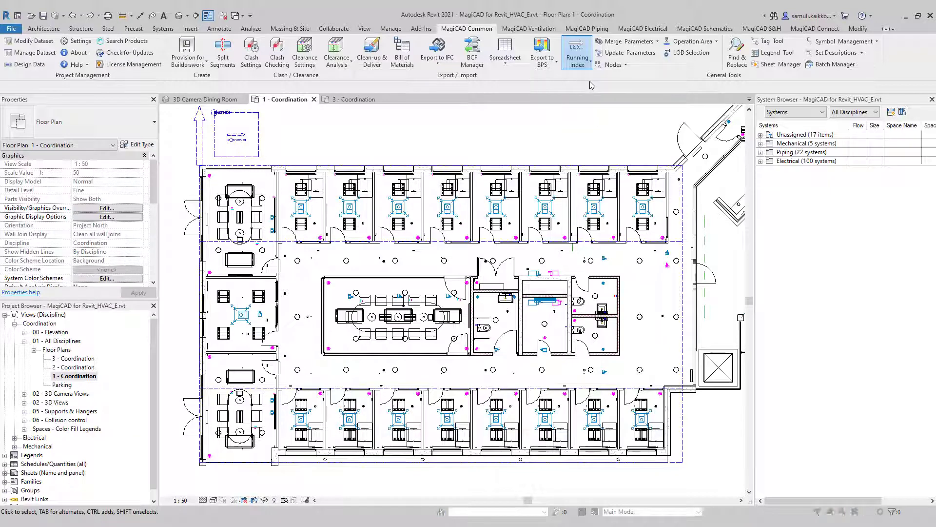
pyautogui.click(576, 53)
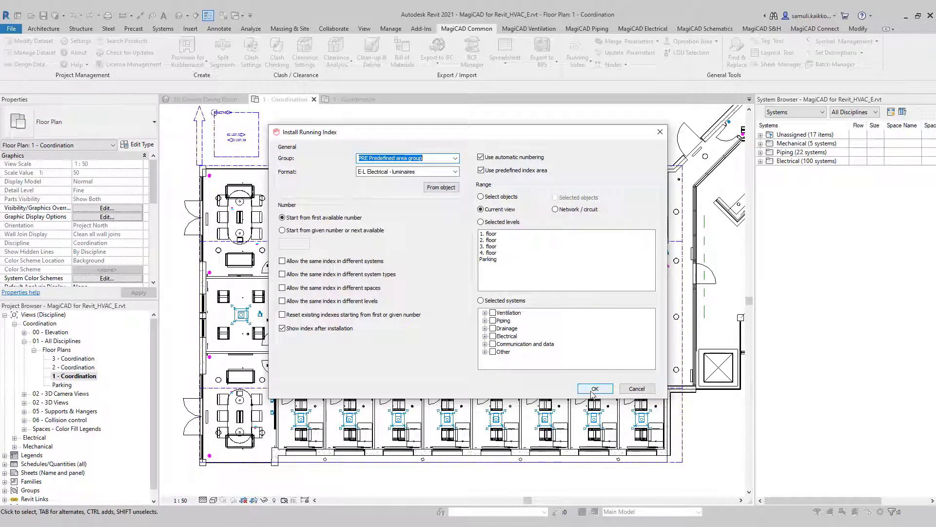
pyautogui.click(594, 389)
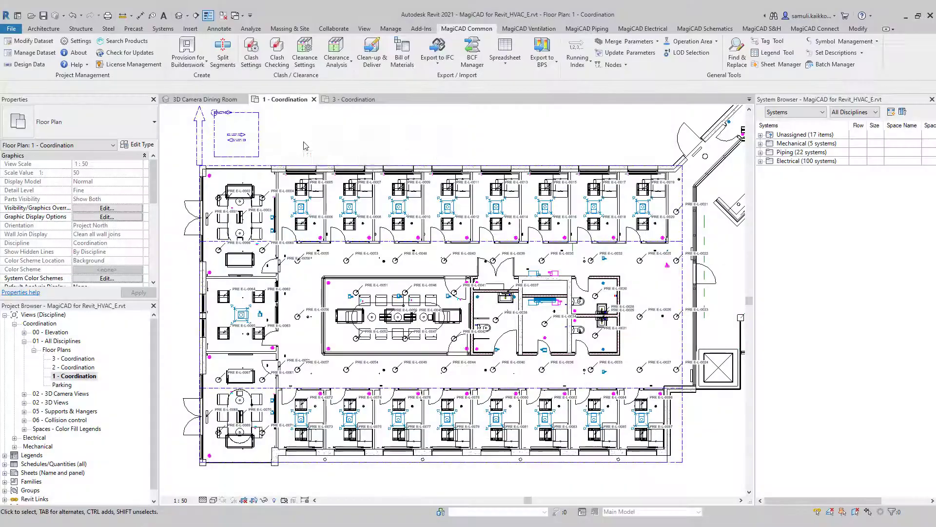
pyautogui.moveTo(577, 53)
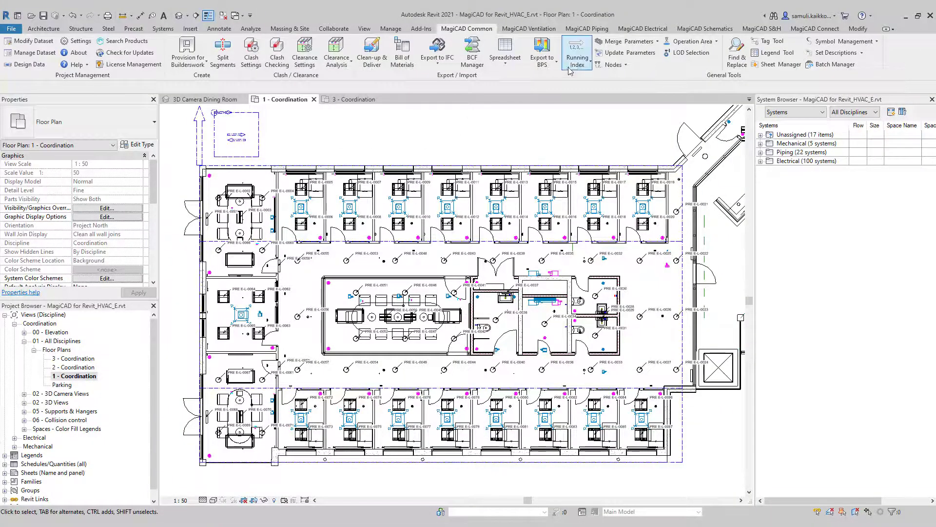
pyautogui.moveTo(582, 88)
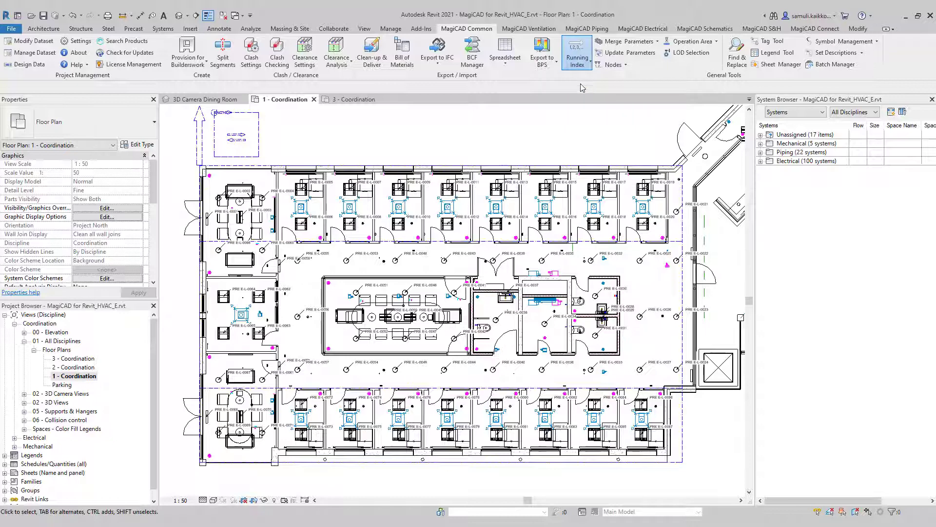
# Install running index tags again using the V Air terminals format for the current view.
pyautogui.click(577, 53)
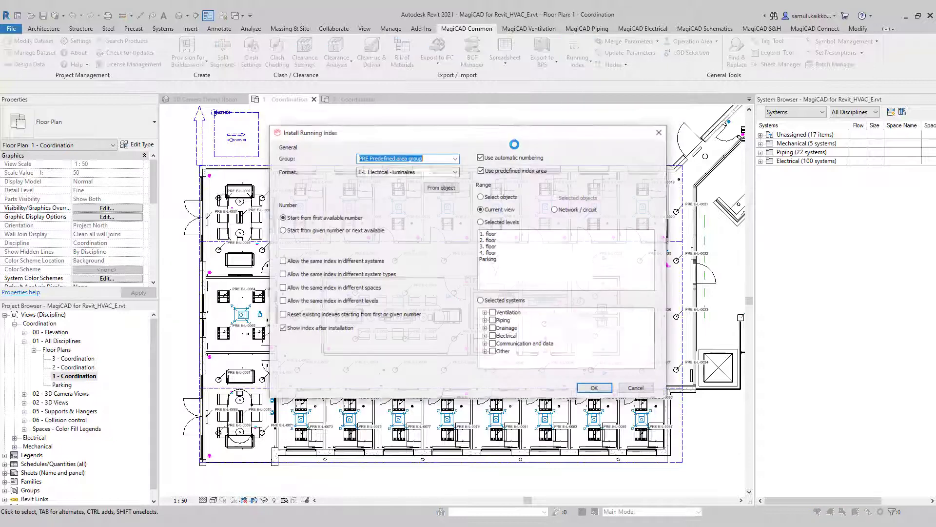
pyautogui.click(455, 172)
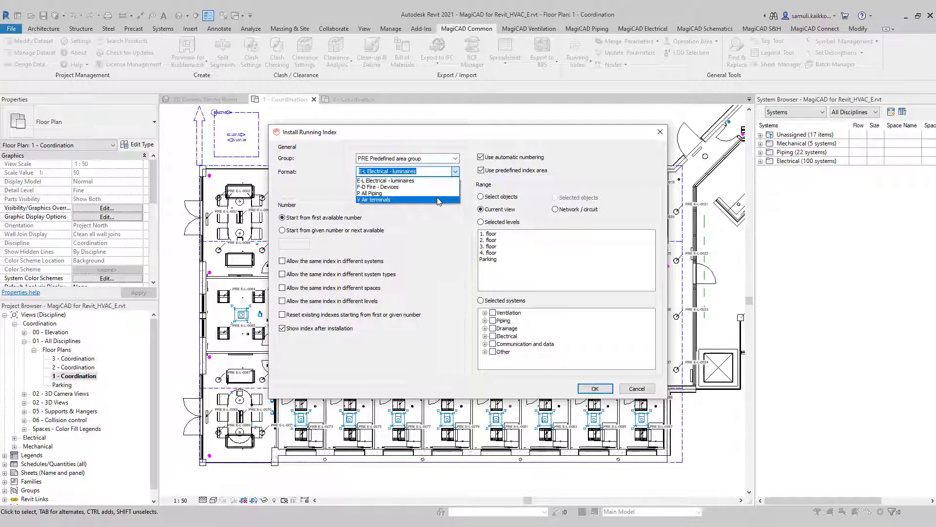
pyautogui.click(373, 199)
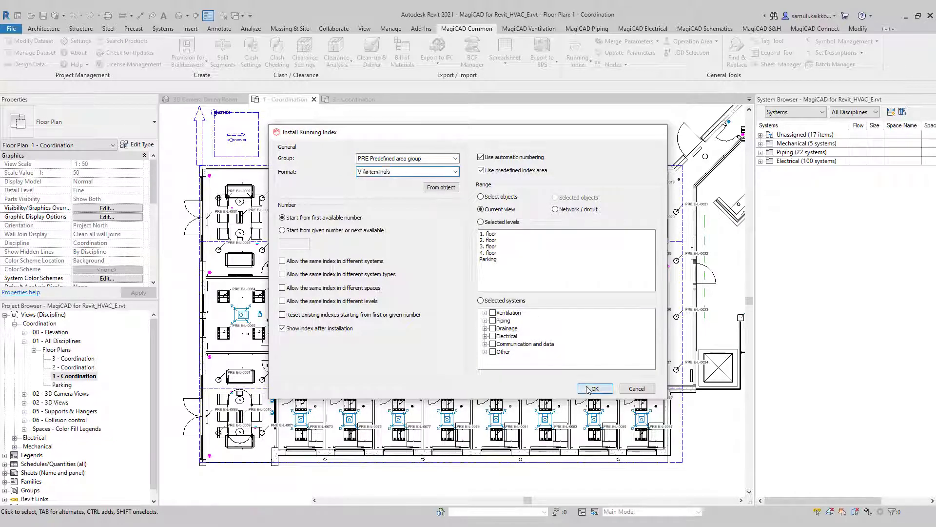
pyautogui.click(594, 388)
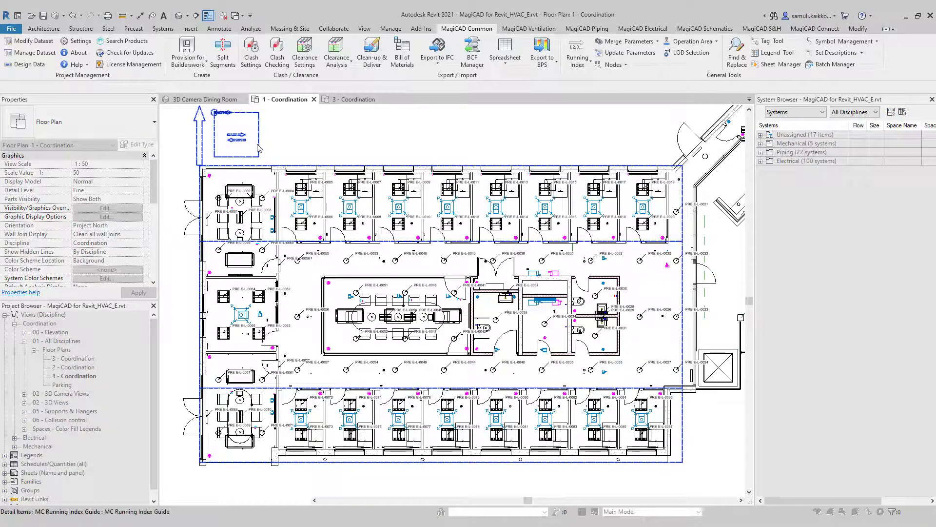